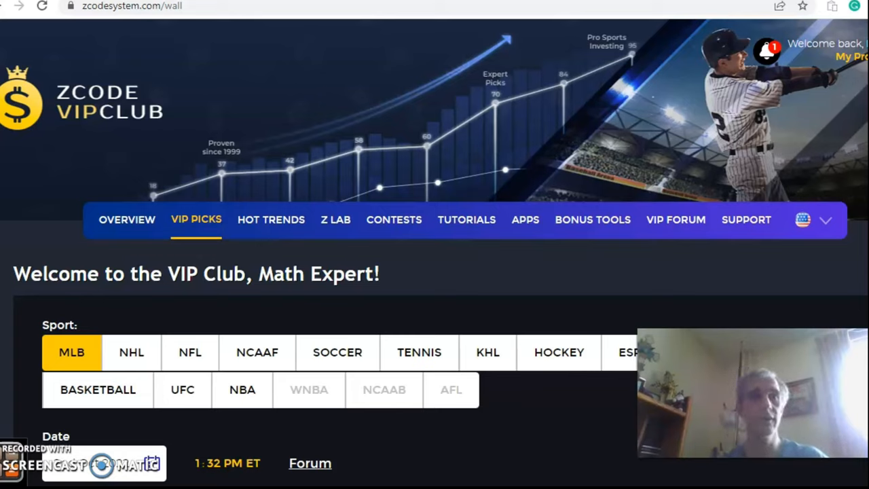
Scroll the MLB picks wall past Orioles at Yankees to the Phillies vs Nationals pick.
{"action": "scroll", "scroll_direction": "down", "scroll_amount": 3}
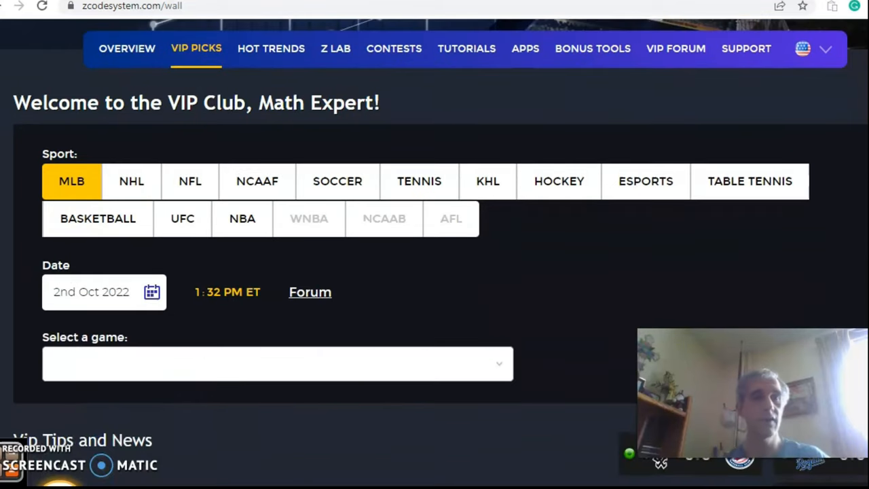
{"action": "scroll", "scroll_direction": "down", "scroll_amount": 3}
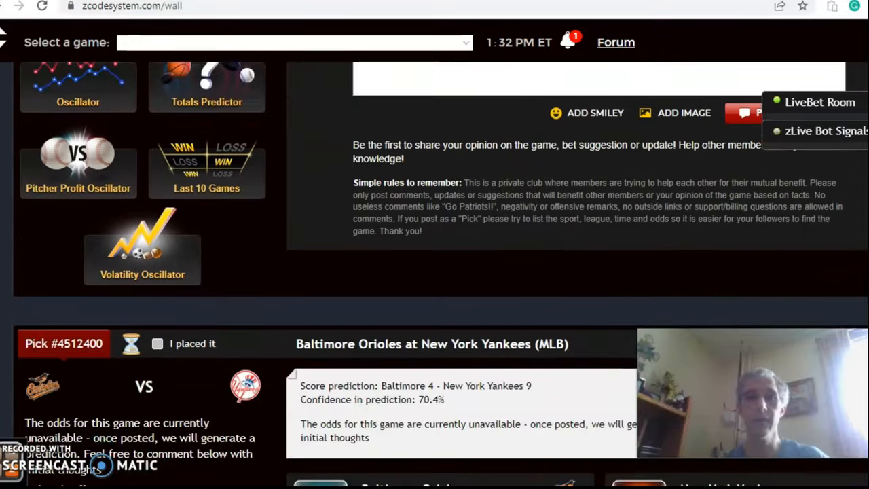
{"action": "scroll", "scroll_direction": "down", "scroll_amount": 3}
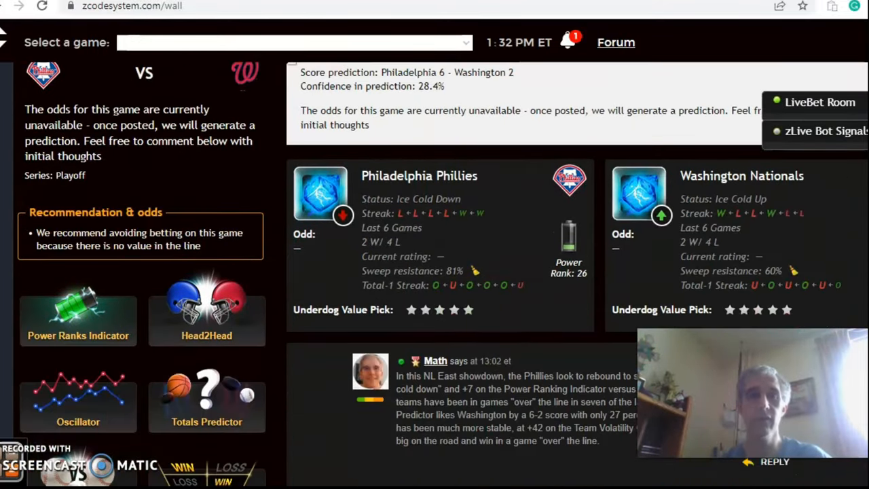
{"action": "scroll", "scroll_direction": "down", "scroll_amount": 3}
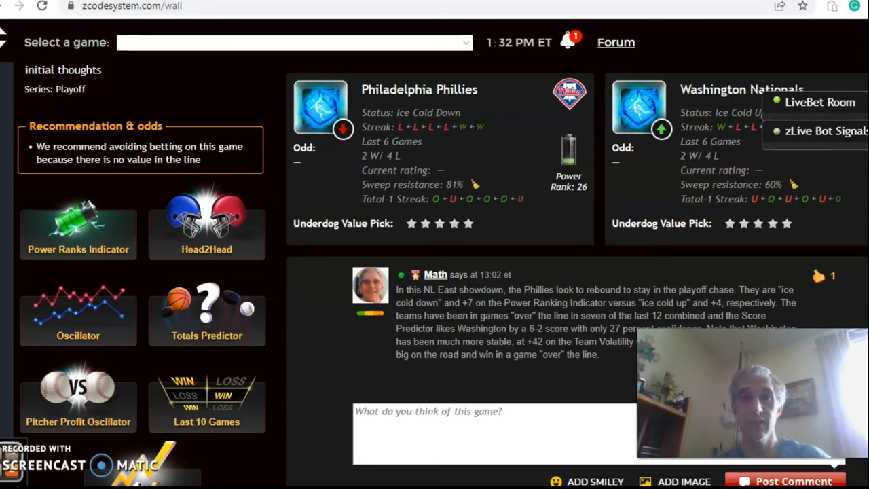
{"action": "mouse_move", "coordinate": [514, 85]}
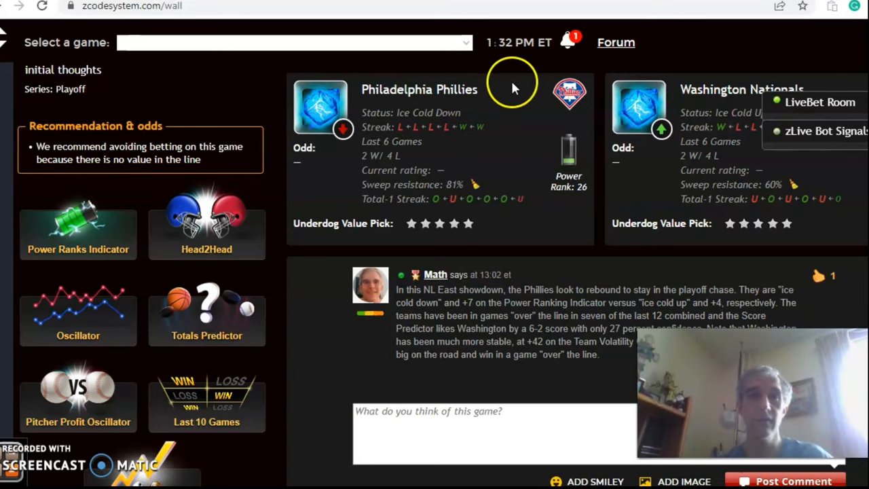
{"action": "mouse_move", "coordinate": [559, 129]}
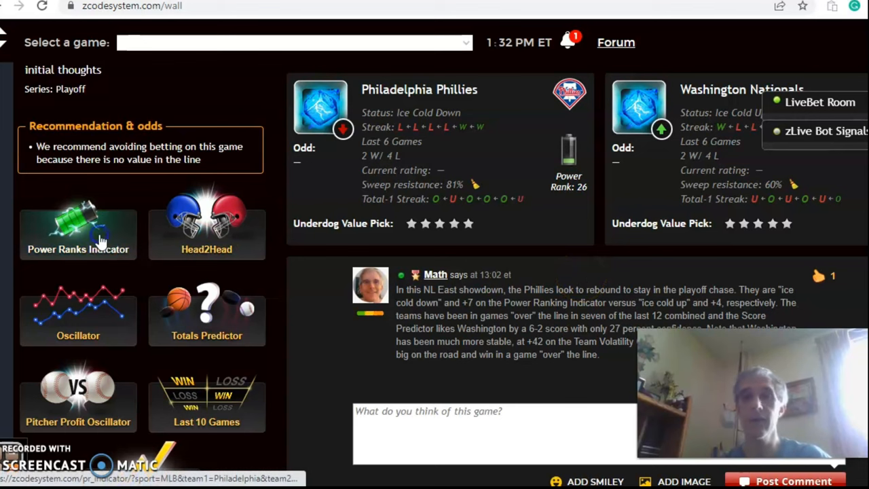
{"action": "left_click", "coordinate": [79, 234]}
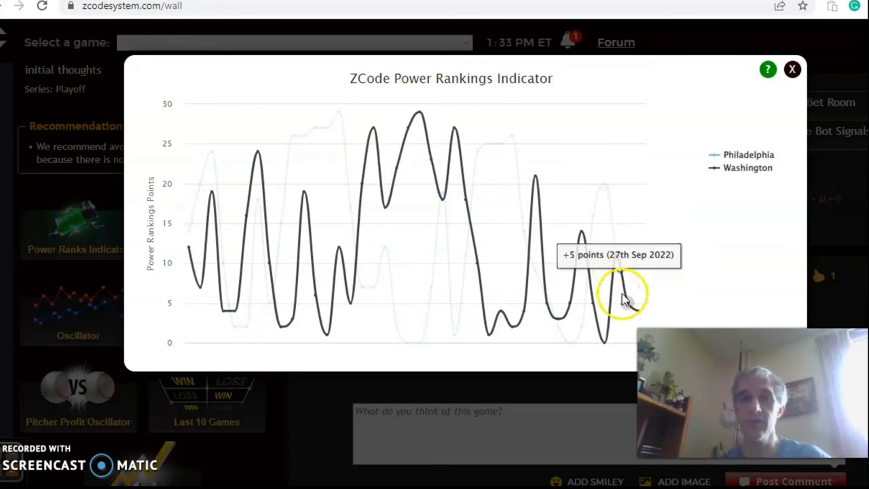
{"action": "left_click", "coordinate": [793, 68]}
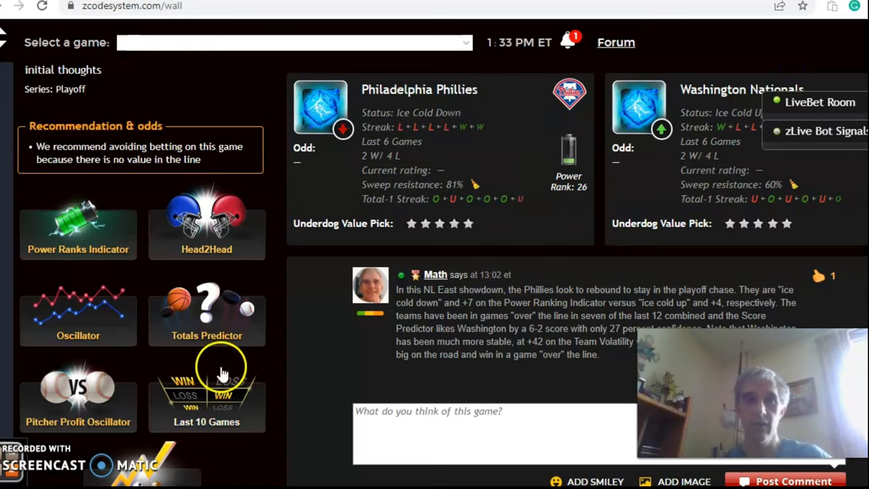
{"action": "mouse_move", "coordinate": [523, 228]}
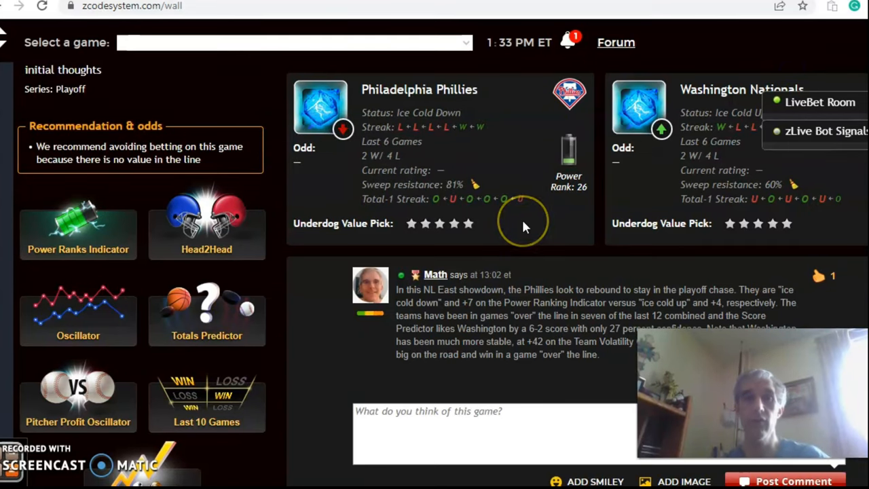
{"action": "mouse_move", "coordinate": [815, 224]}
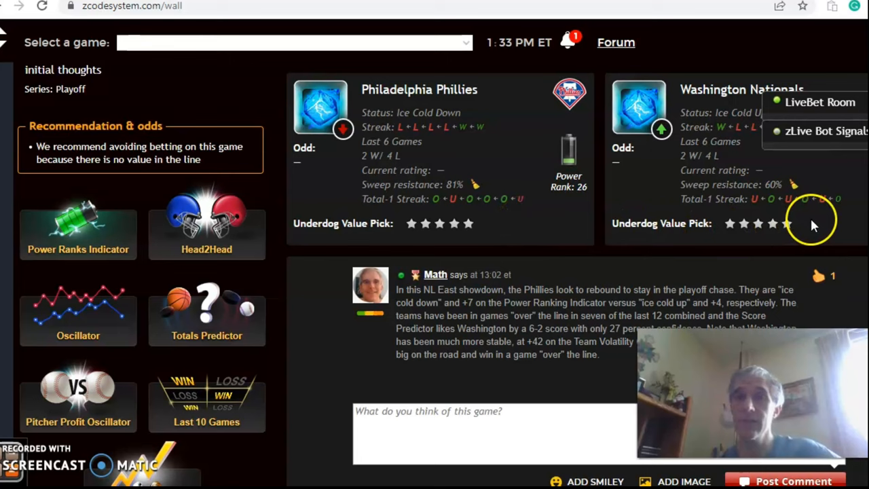
{"action": "mouse_move", "coordinate": [282, 310]}
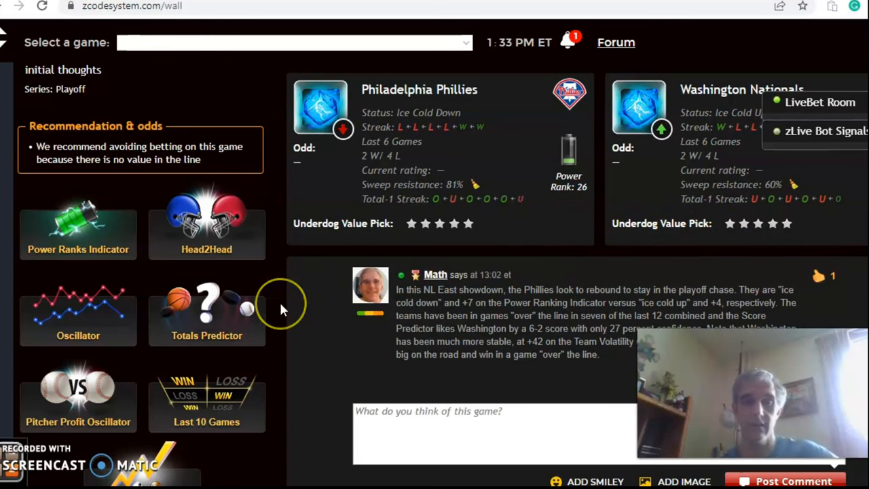
{"action": "scroll", "scroll_direction": "down", "scroll_amount": 3}
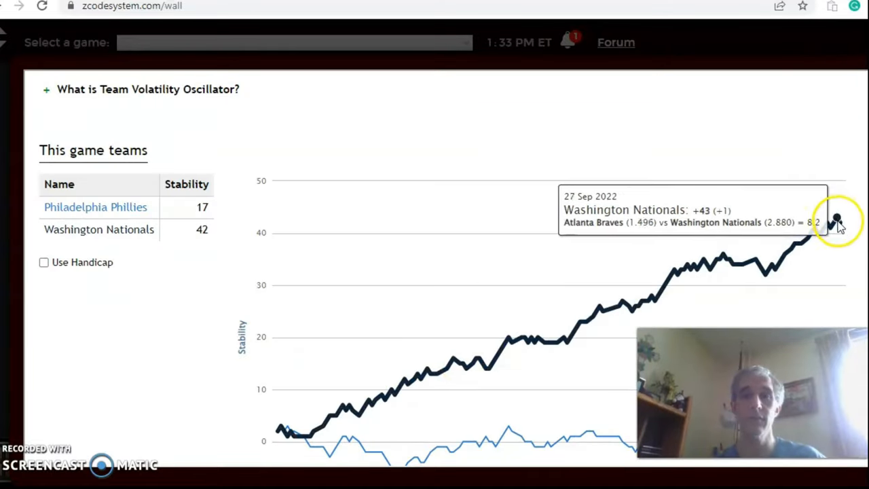
{"action": "mouse_move", "coordinate": [839, 224]}
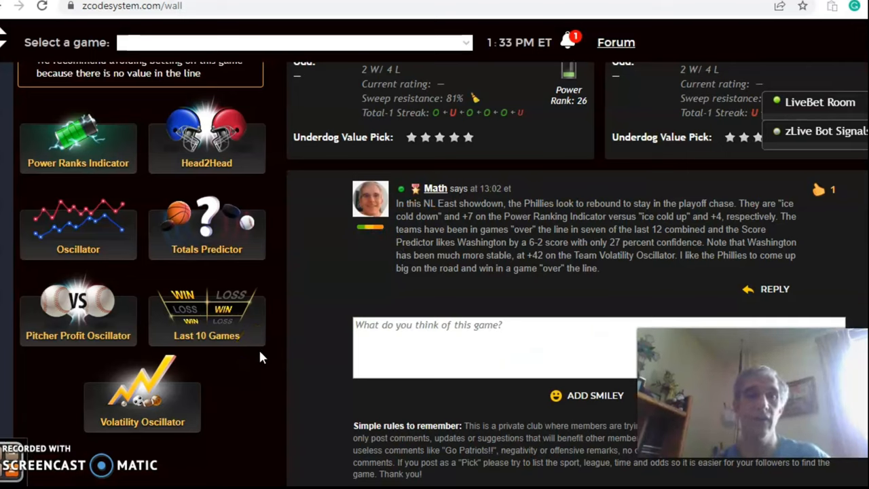
Scroll past the Red Sox at Blue Jays pick to the Rays at Astros pick and its team cards.
{"action": "scroll", "scroll_direction": "down", "scroll_amount": 3}
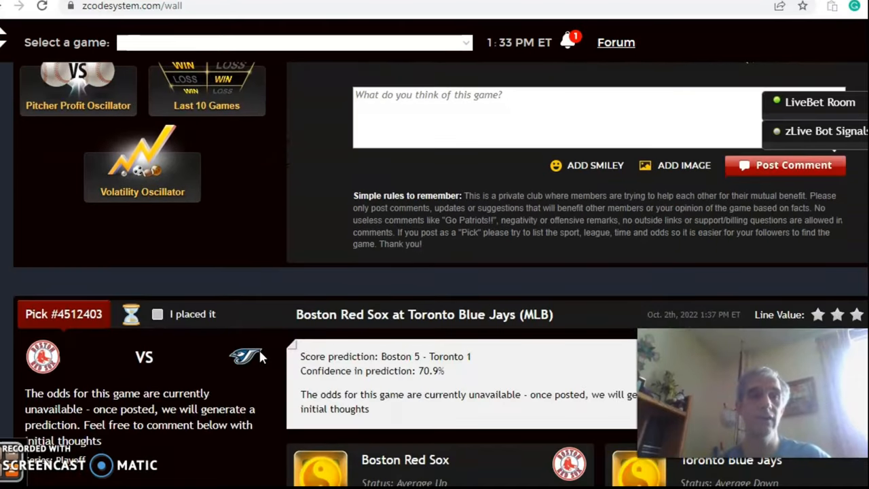
{"action": "scroll", "scroll_direction": "down", "scroll_amount": 3}
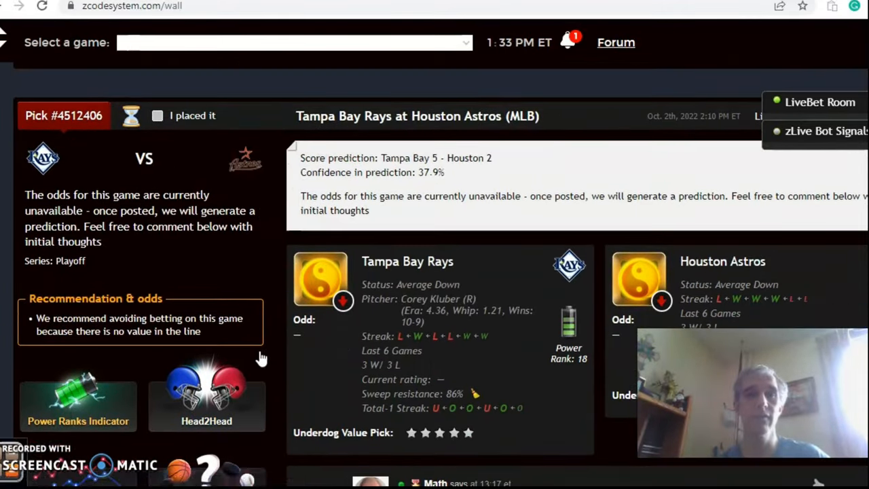
{"action": "scroll", "scroll_direction": "down", "scroll_amount": 3}
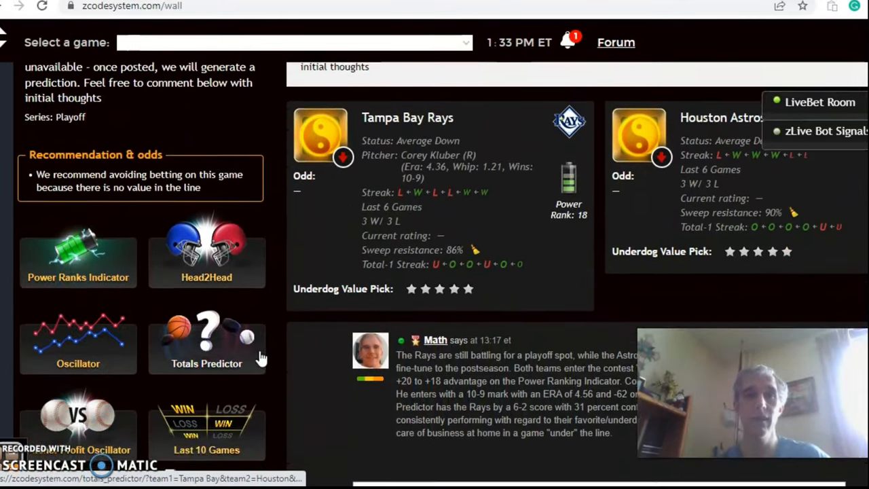
{"action": "scroll", "scroll_direction": "down", "scroll_amount": 3}
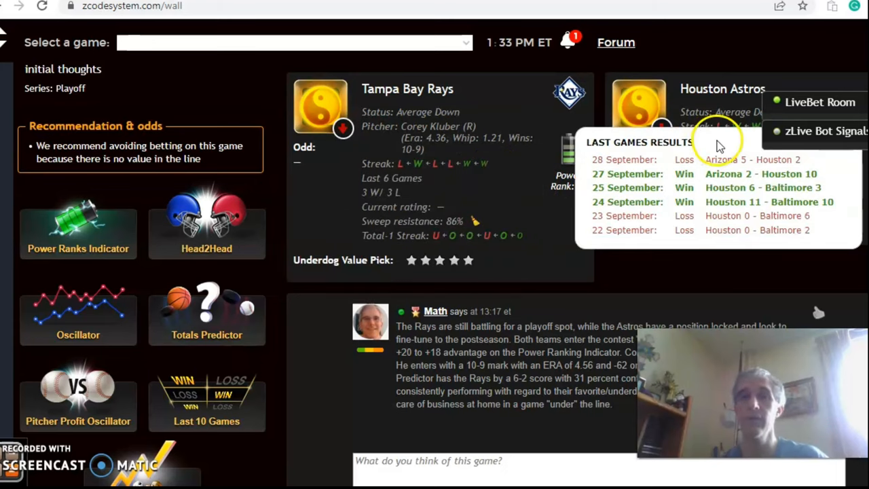
{"action": "mouse_move", "coordinate": [723, 198]}
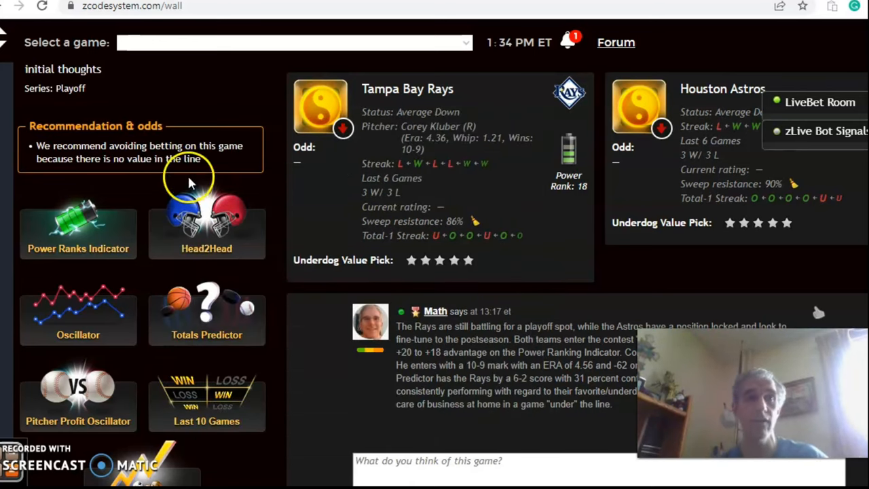
{"action": "left_click", "coordinate": [79, 231]}
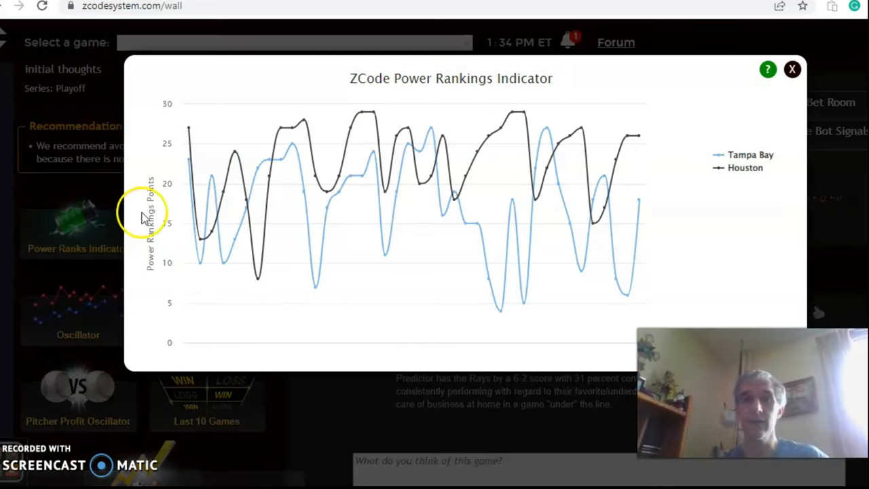
{"action": "mouse_move", "coordinate": [636, 136]}
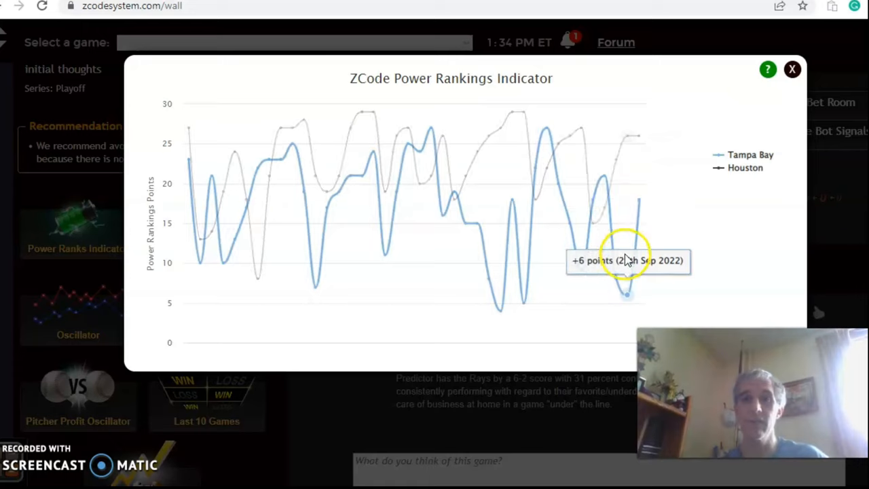
{"action": "mouse_move", "coordinate": [626, 299]}
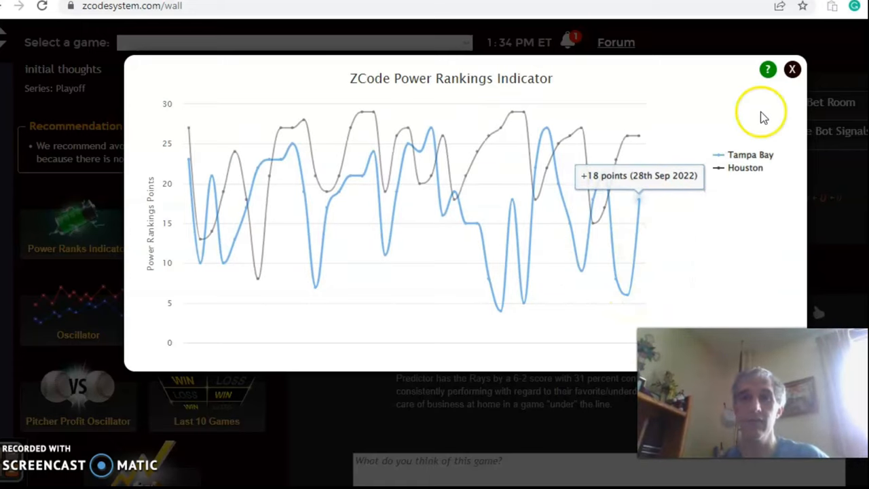
{"action": "left_click", "coordinate": [793, 68]}
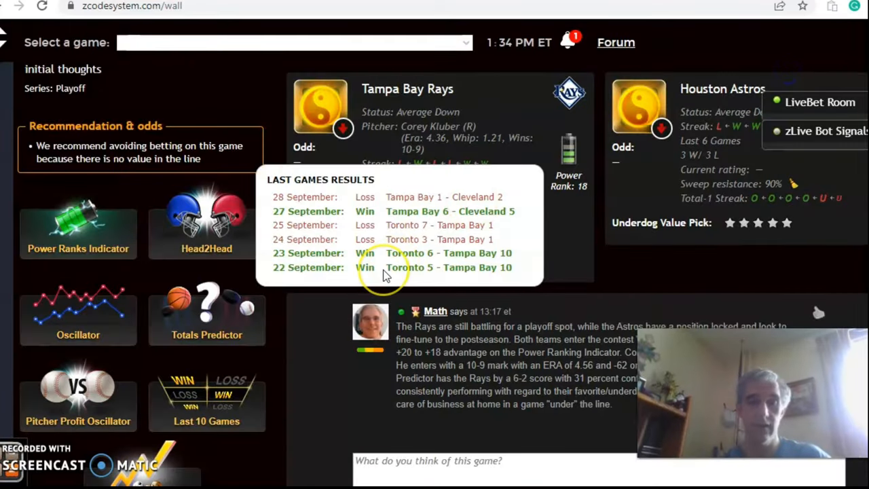
{"action": "scroll", "scroll_direction": "down", "scroll_amount": 3}
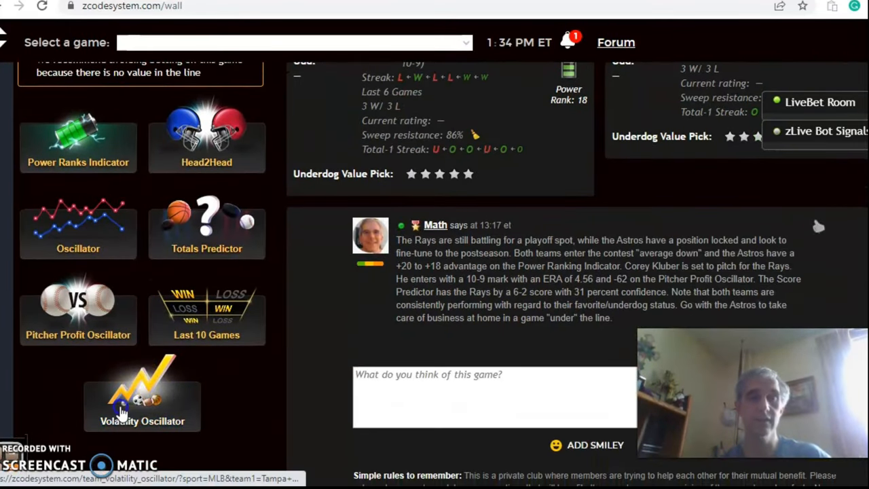
{"action": "left_click", "coordinate": [141, 405]}
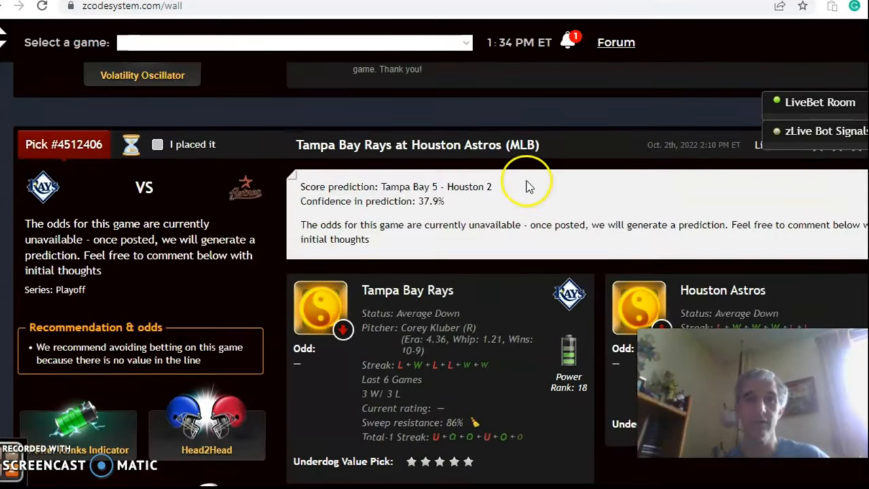
{"action": "mouse_move", "coordinate": [445, 215]}
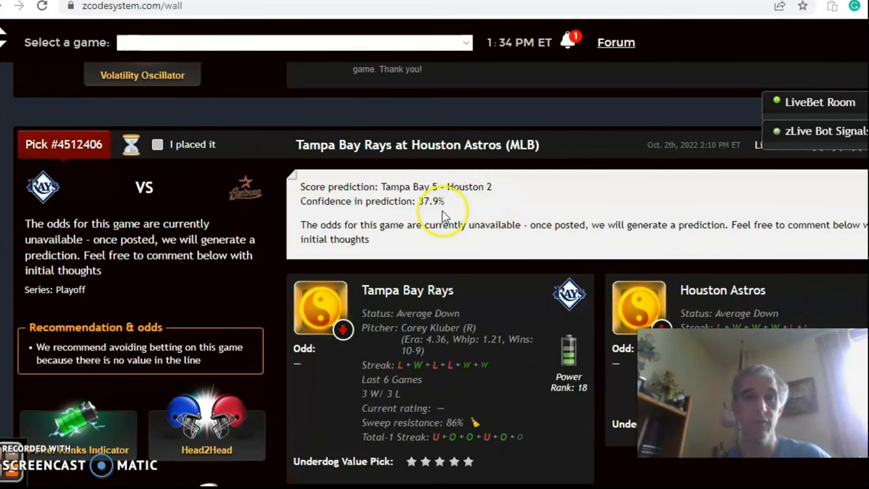
{"action": "scroll", "scroll_direction": "down", "scroll_amount": 3}
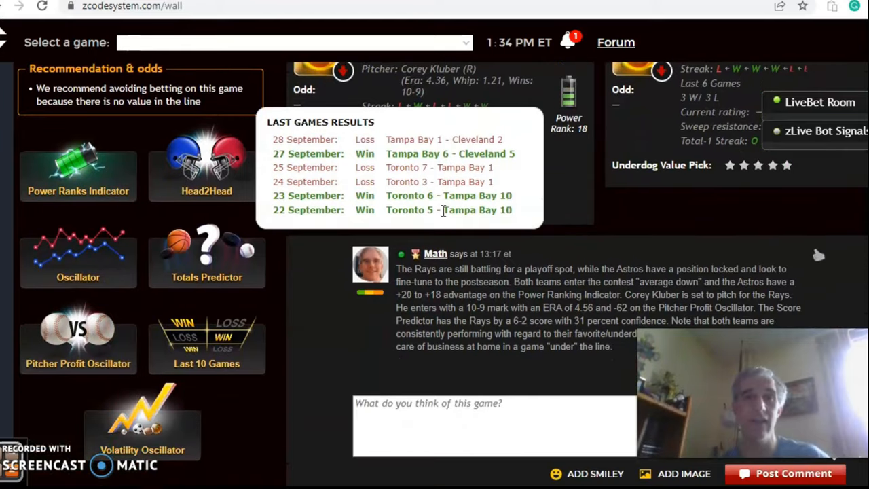
{"action": "mouse_move", "coordinate": [319, 342]}
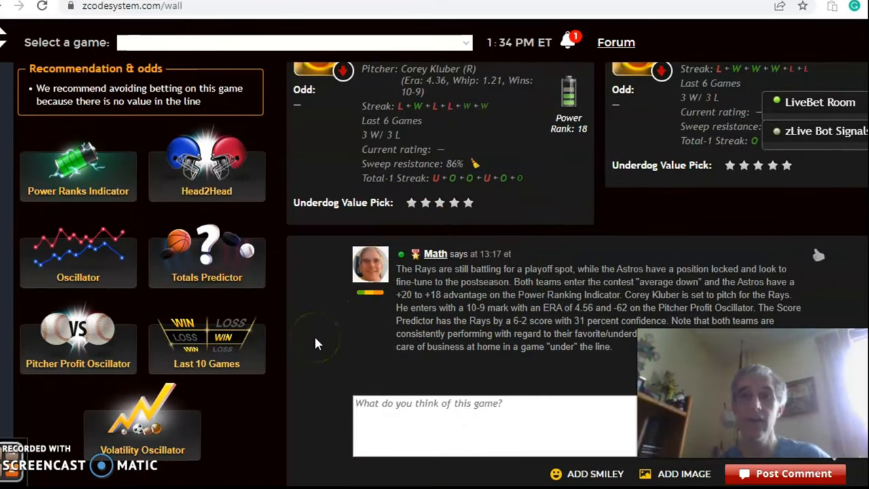
{"action": "scroll", "scroll_direction": "down", "scroll_amount": 3}
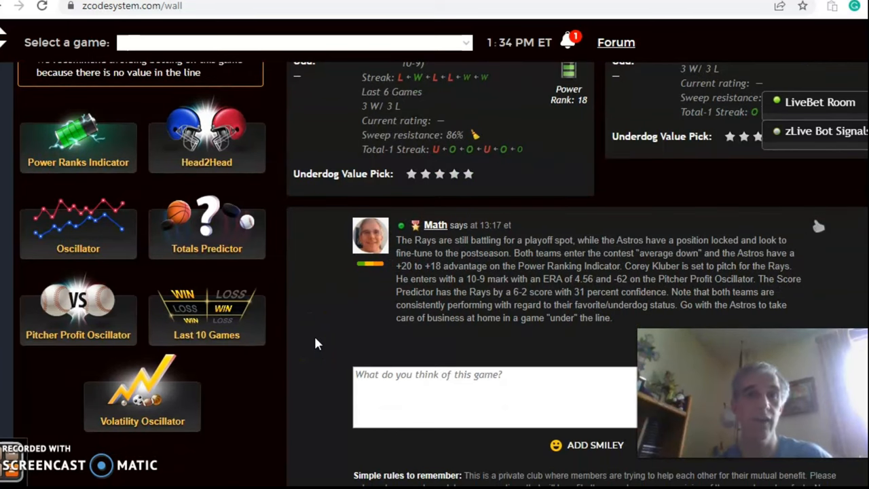
Scroll past the Reds–Cubs and White Sox–Padres picks to the Athletics at Mariners card.
{"action": "scroll", "scroll_direction": "down", "scroll_amount": 3}
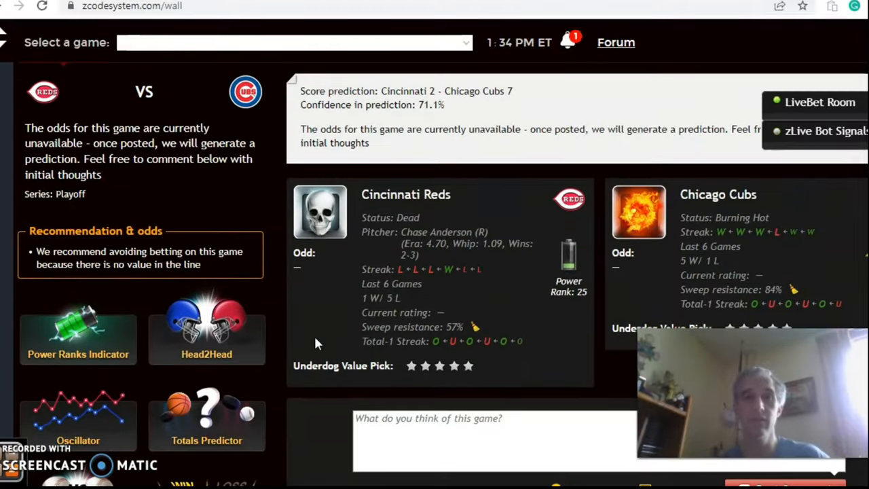
{"action": "scroll", "scroll_direction": "down", "scroll_amount": 3}
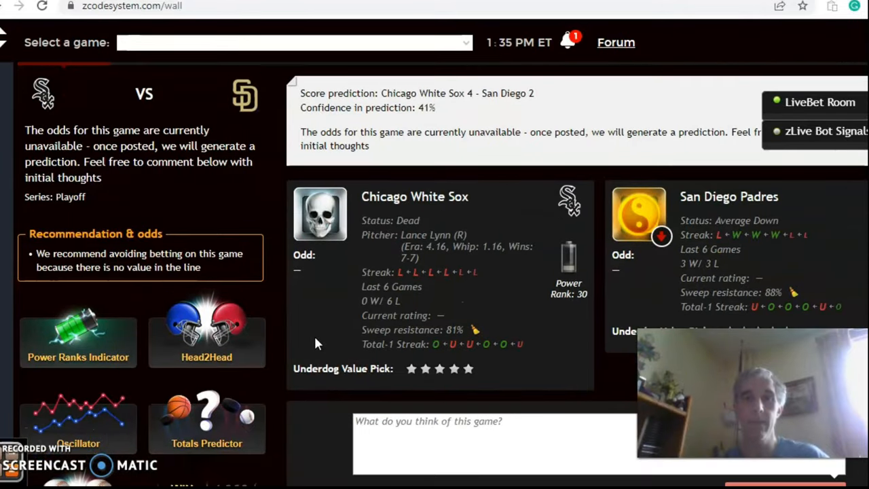
{"action": "scroll", "scroll_direction": "down", "scroll_amount": 3}
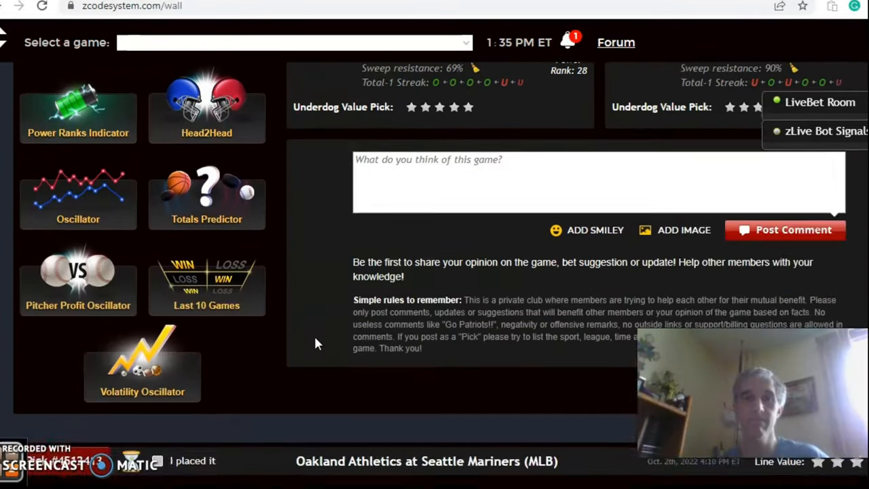
{"action": "scroll", "scroll_direction": "down", "scroll_amount": 3}
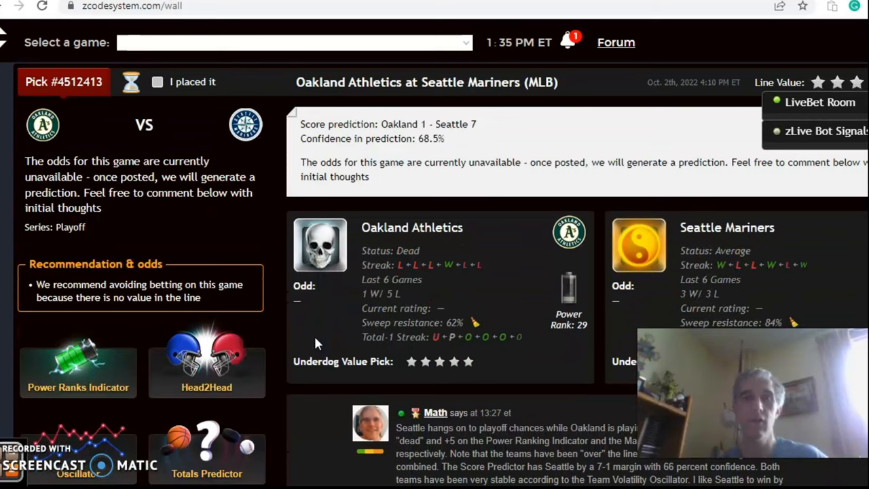
Scroll to the Oakland and Seattle team status cards with Seattle's last six games.
{"action": "scroll", "scroll_direction": "down", "scroll_amount": 3}
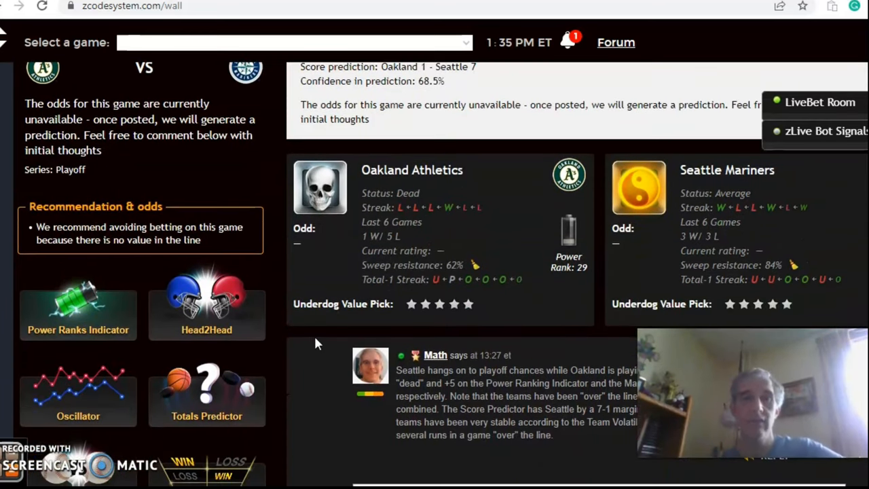
{"action": "scroll", "scroll_direction": "down", "scroll_amount": 3}
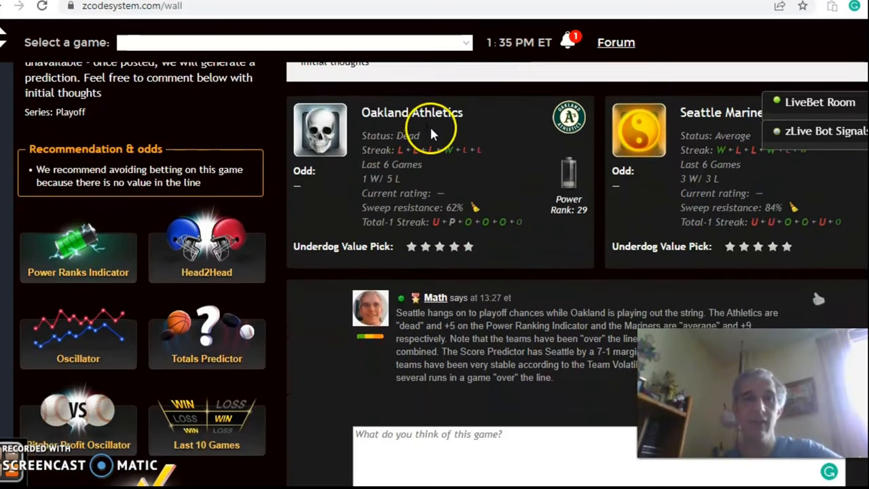
{"action": "mouse_move", "coordinate": [432, 128]}
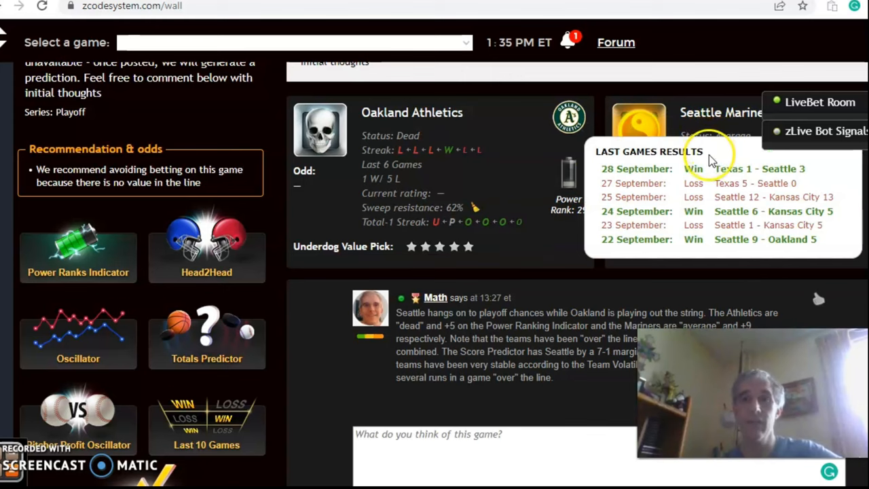
{"action": "mouse_move", "coordinate": [706, 251]}
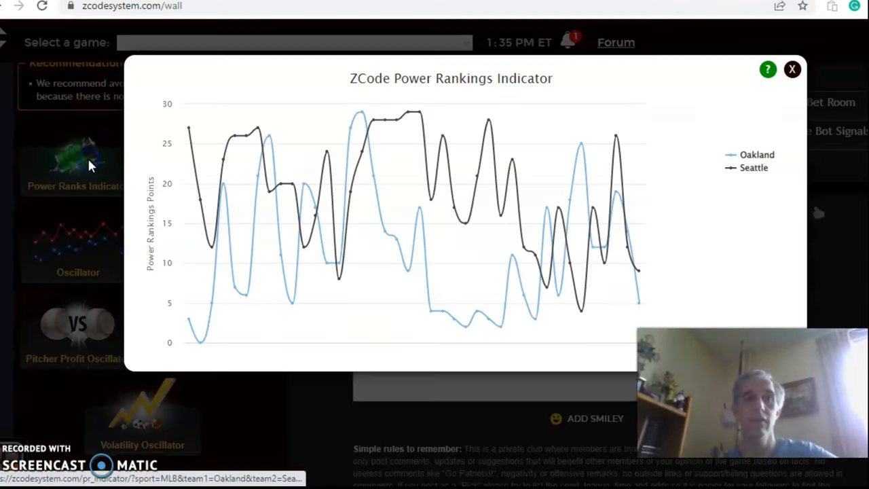
{"action": "mouse_move", "coordinate": [614, 152]}
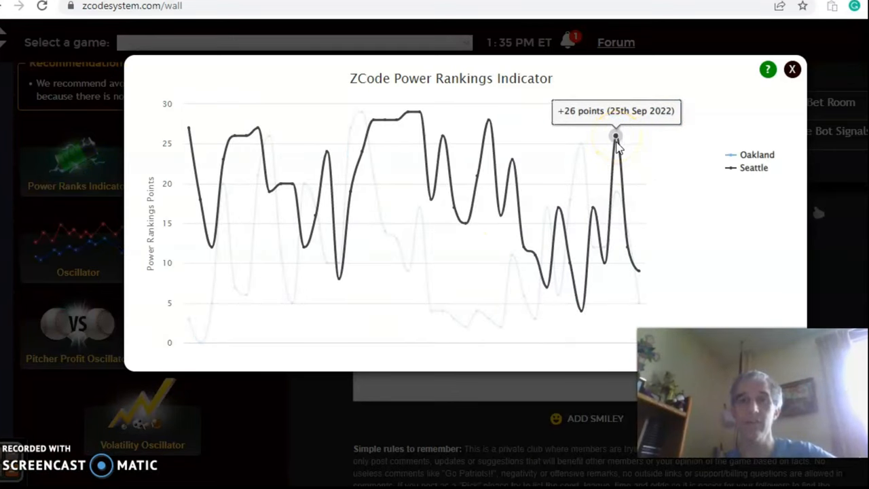
{"action": "mouse_move", "coordinate": [639, 274]}
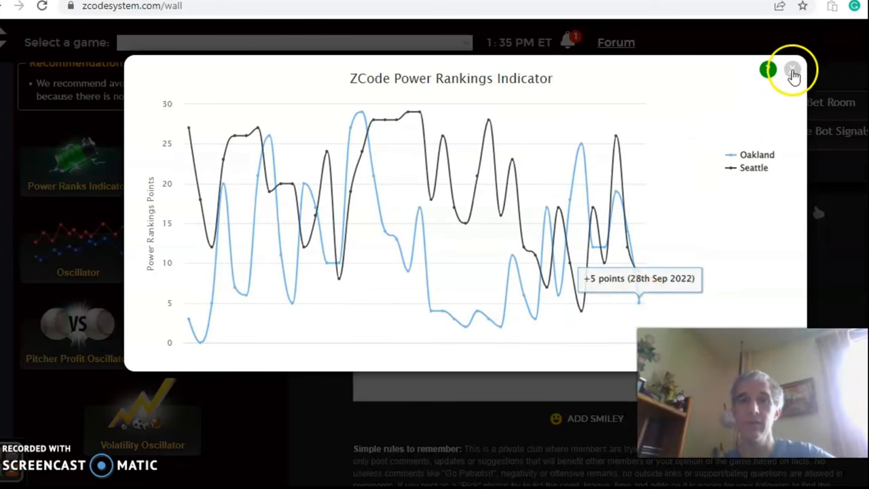
{"action": "left_click", "coordinate": [793, 71]}
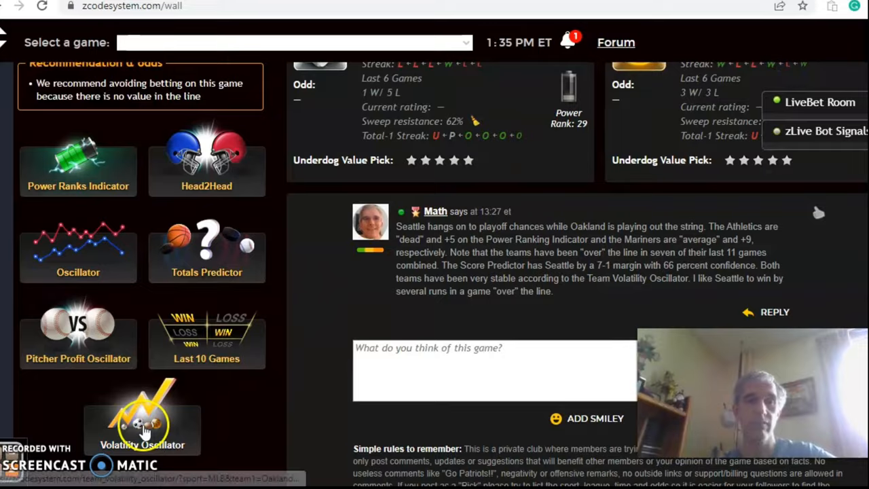
Show the Team Volatility Oscillator comparing Oakland and Seattle stability.
{"action": "left_click", "coordinate": [143, 421]}
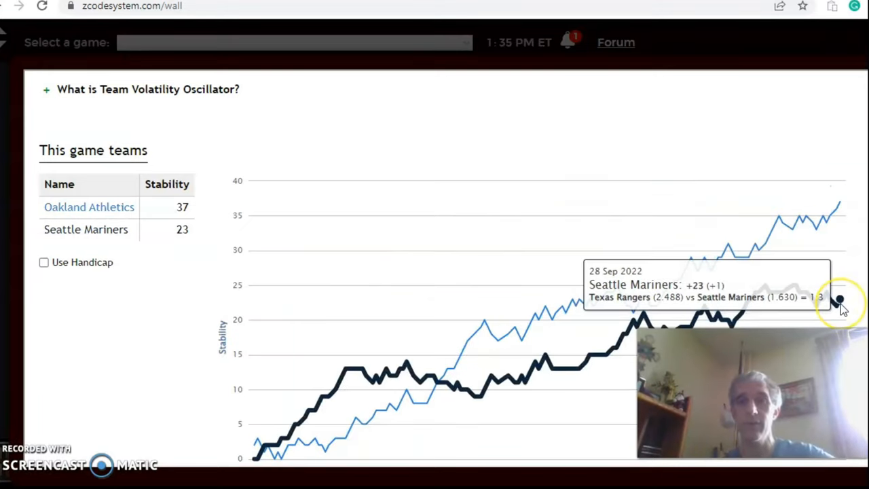
{"action": "mouse_move", "coordinate": [764, 285]}
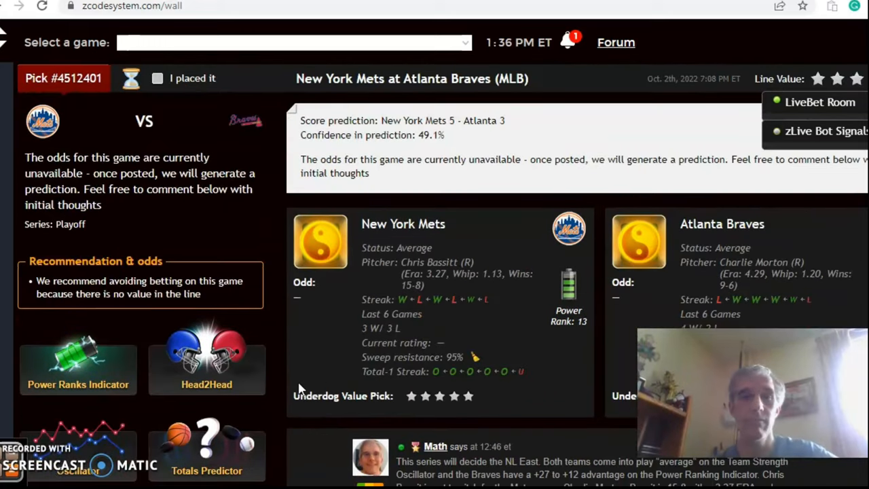
Scroll to the Mets and Braves status cards with Atlanta's last six games.
{"action": "scroll", "scroll_direction": "down", "scroll_amount": 3}
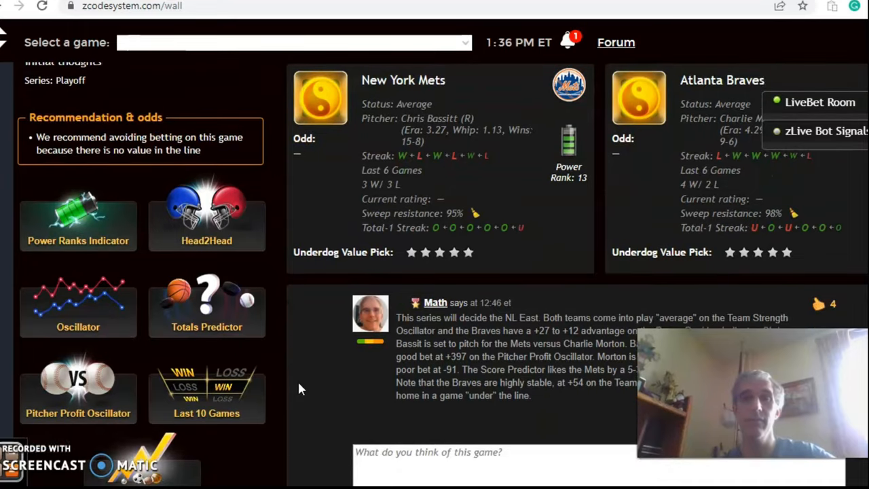
{"action": "scroll", "scroll_direction": "down", "scroll_amount": 3}
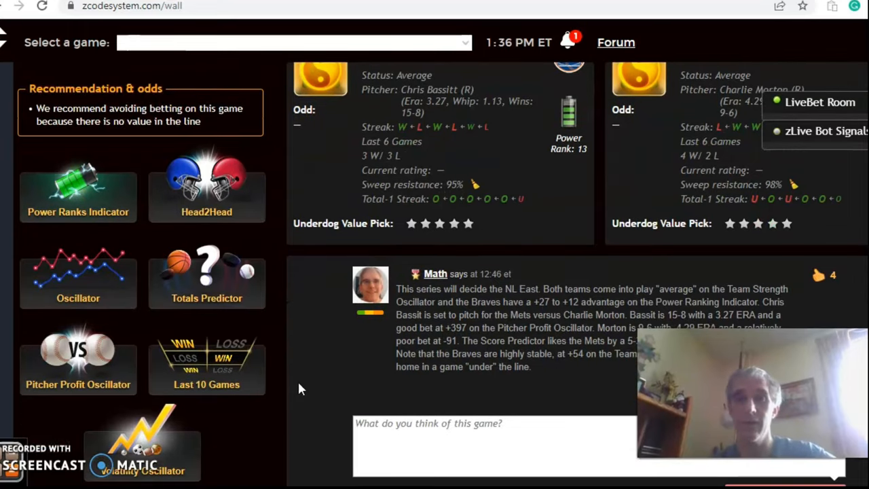
{"action": "scroll", "scroll_direction": "down", "scroll_amount": 3}
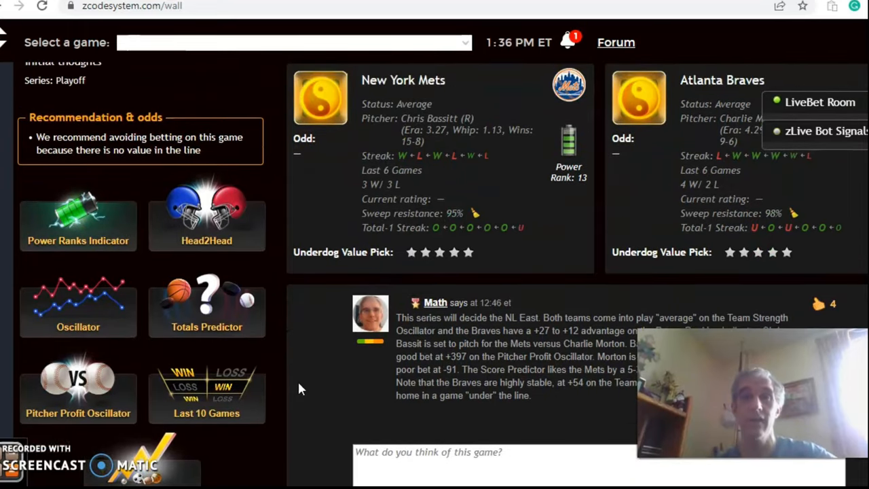
{"action": "scroll", "scroll_direction": "down", "scroll_amount": 3}
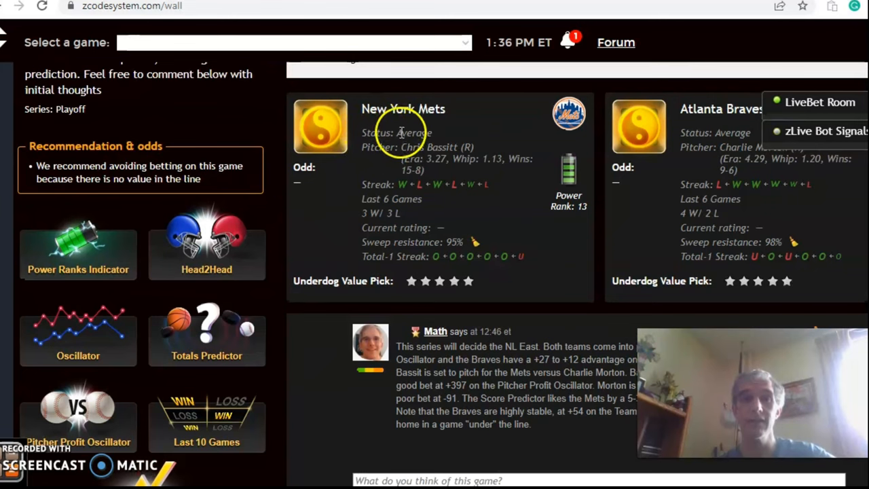
{"action": "mouse_move", "coordinate": [568, 197]}
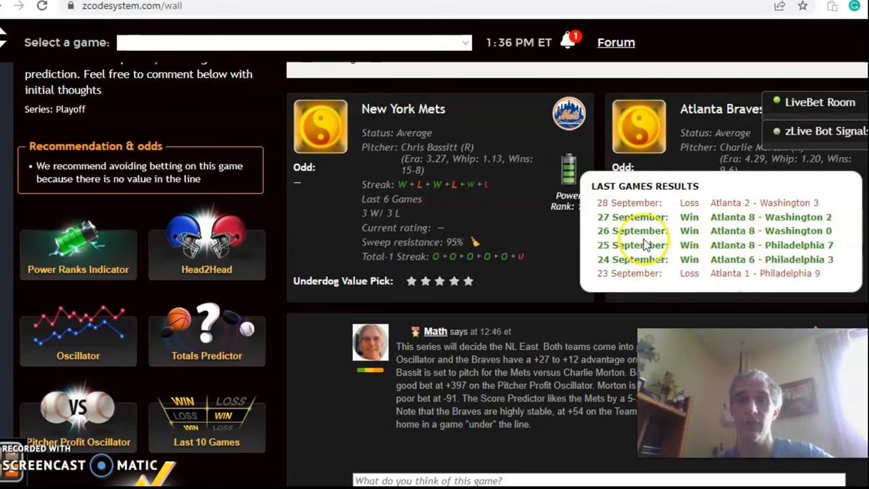
{"action": "mouse_move", "coordinate": [421, 190]}
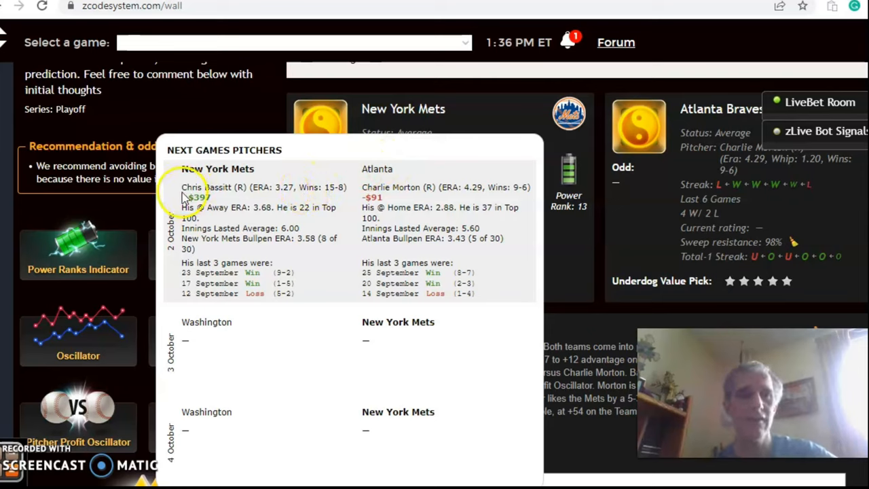
{"action": "mouse_move", "coordinate": [360, 197]}
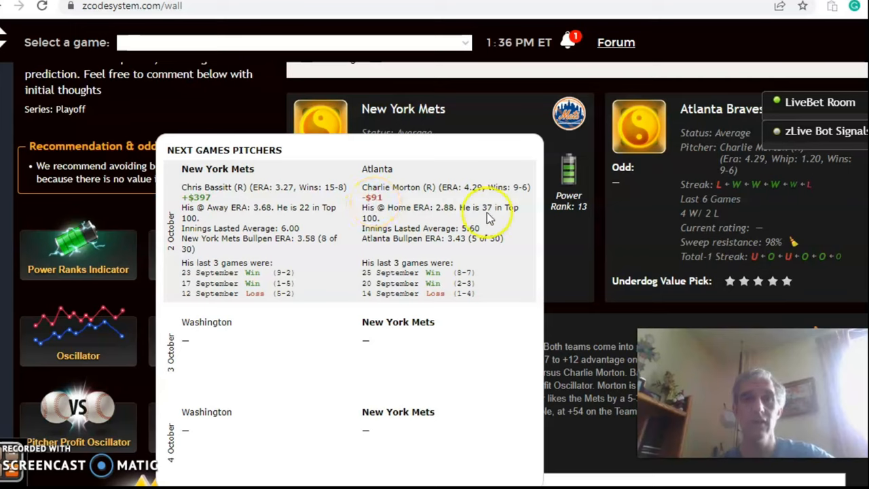
{"action": "mouse_move", "coordinate": [527, 190]}
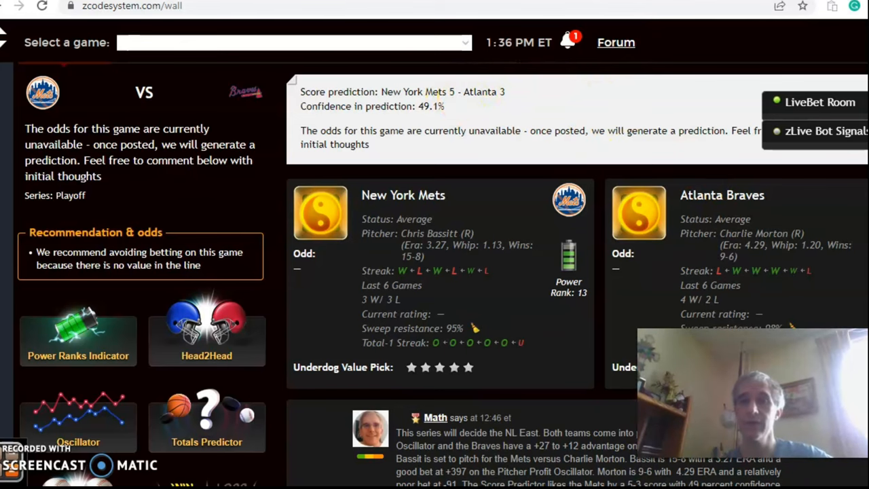
{"action": "scroll", "scroll_direction": "down", "scroll_amount": 3}
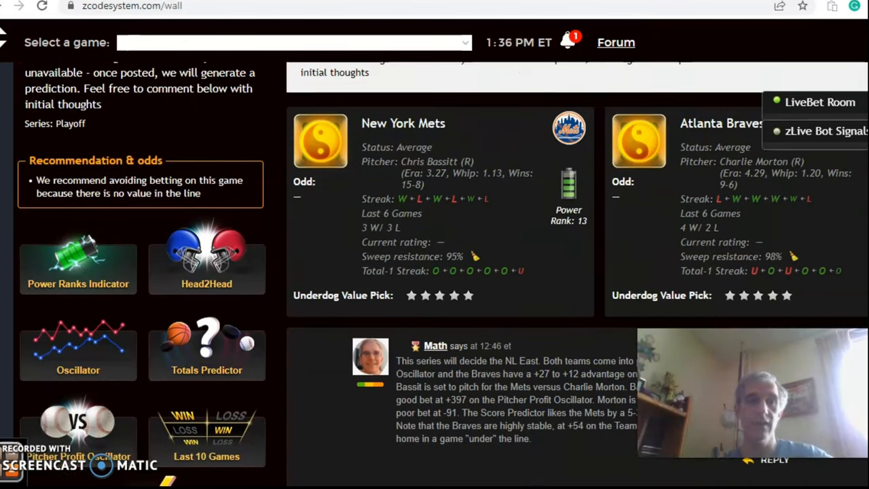
{"action": "left_click", "coordinate": [78, 265]}
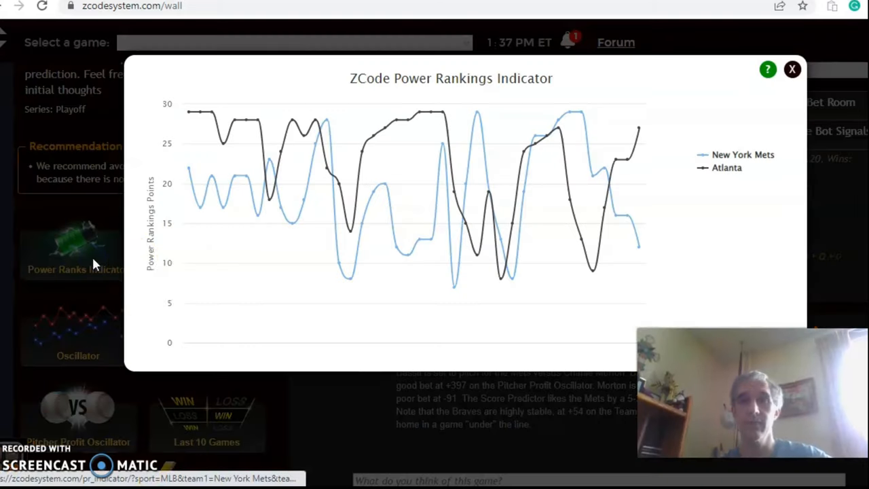
{"action": "mouse_move", "coordinate": [595, 271]}
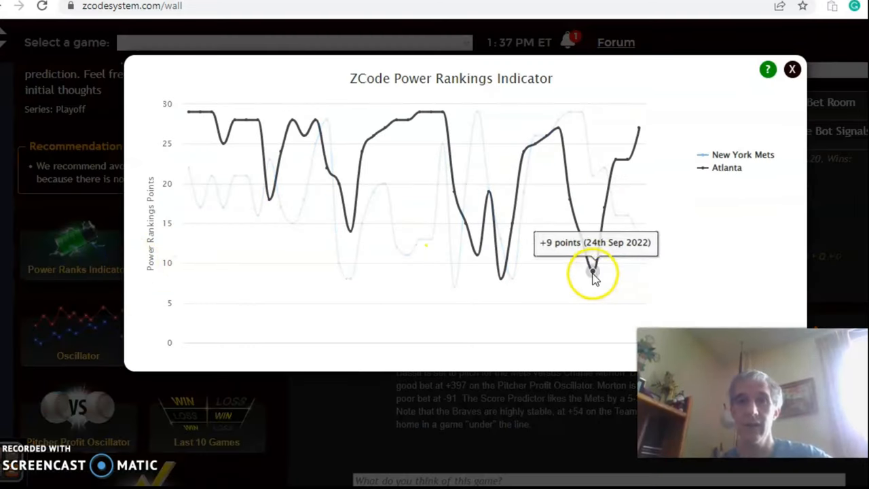
{"action": "mouse_move", "coordinate": [614, 170]}
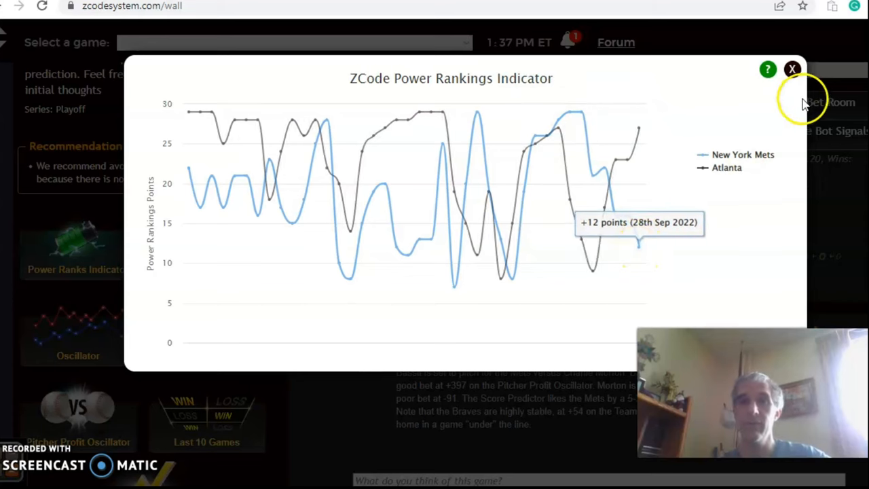
{"action": "left_click", "coordinate": [792, 67]}
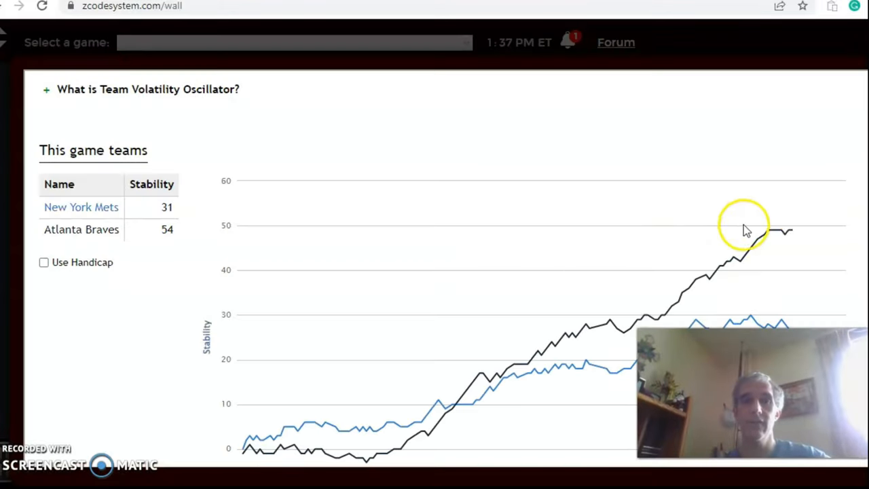
{"action": "mouse_move", "coordinate": [840, 207]}
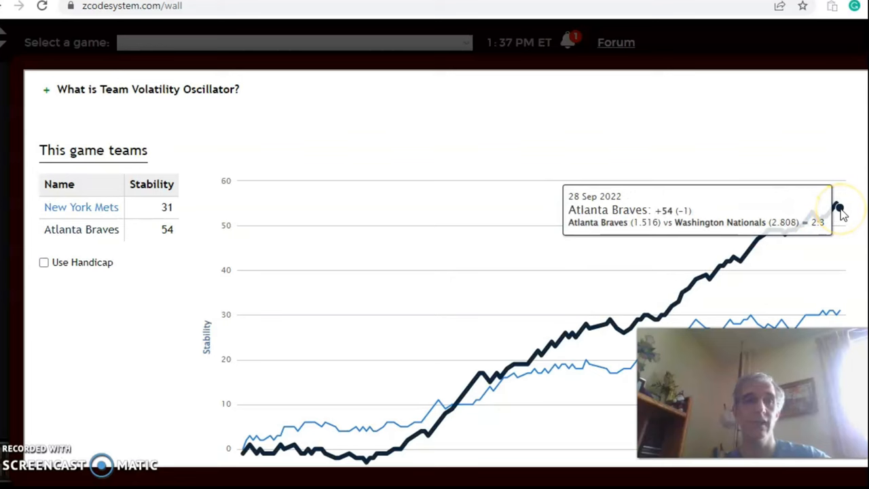